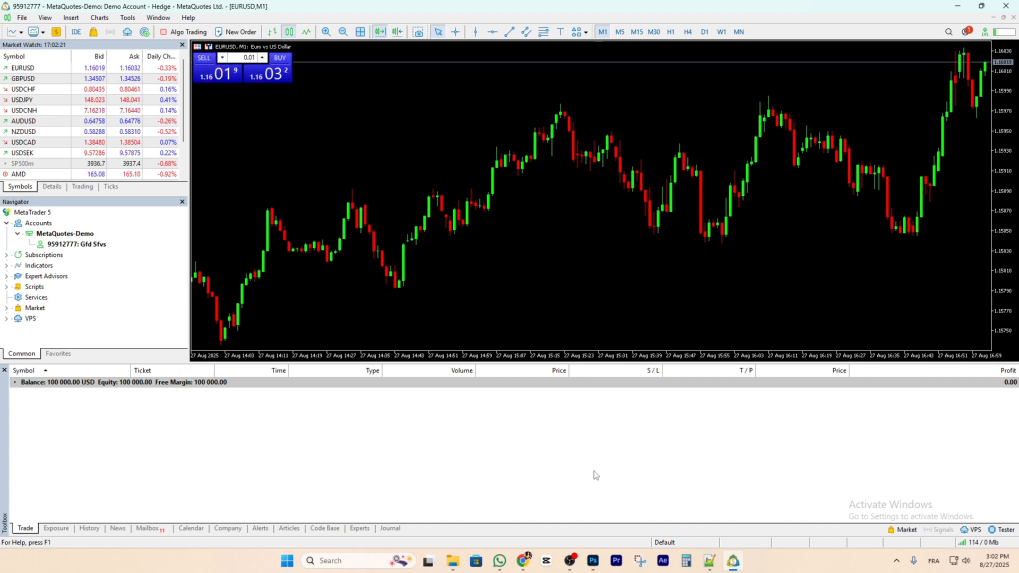
mouse_move(541, 61)
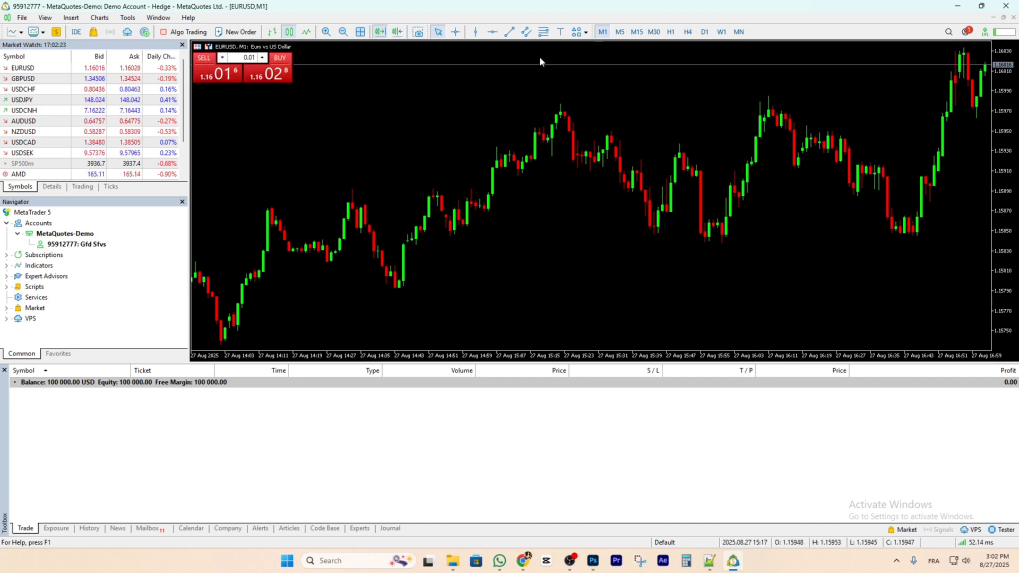
mouse_move(560, 31)
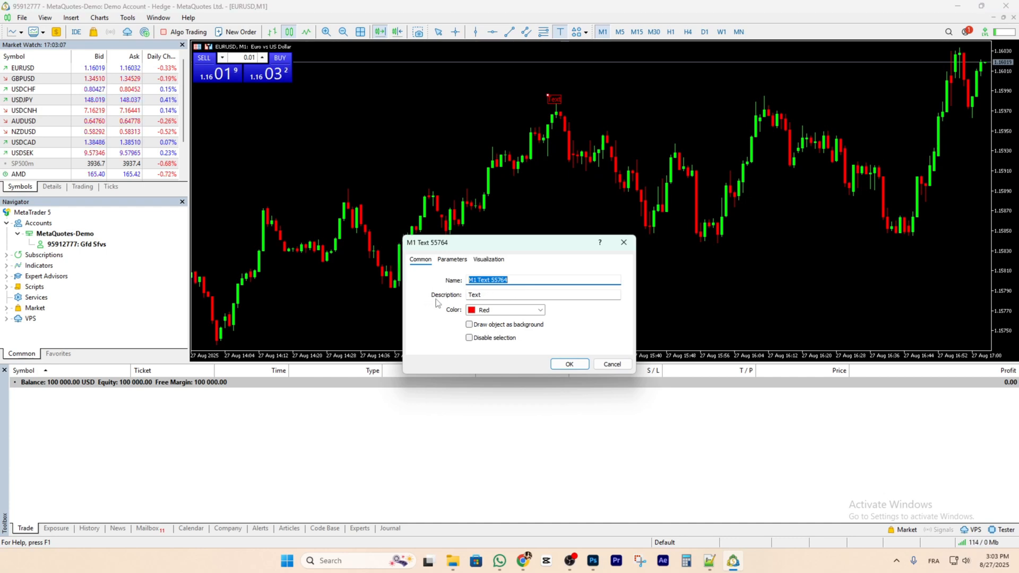
Step: Set the text label's description to 'higher ghigh' and color it yellow
triple_click(543, 294)
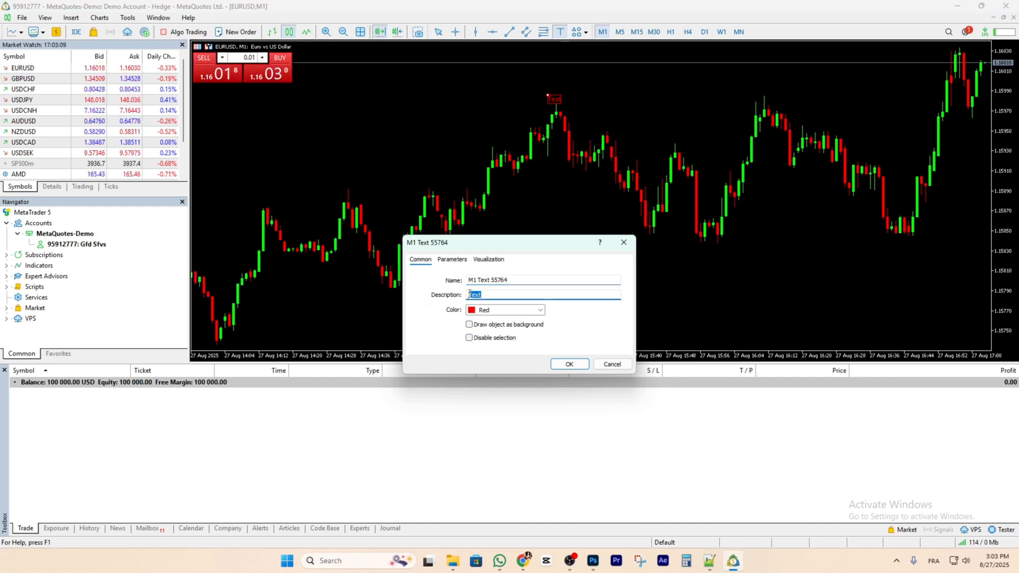
type("higher ghigh")
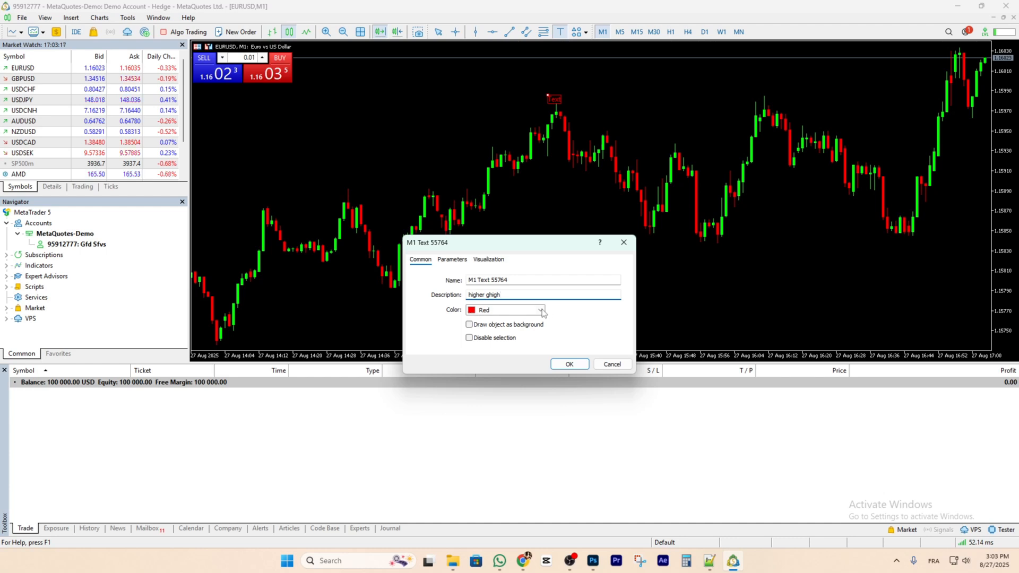
left_click(541, 310)
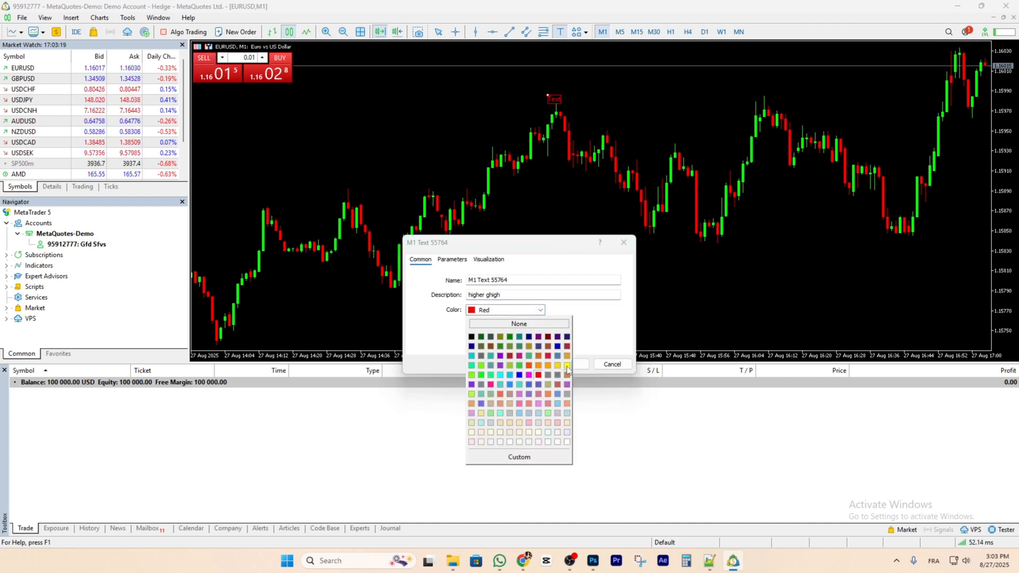
left_click(572, 364)
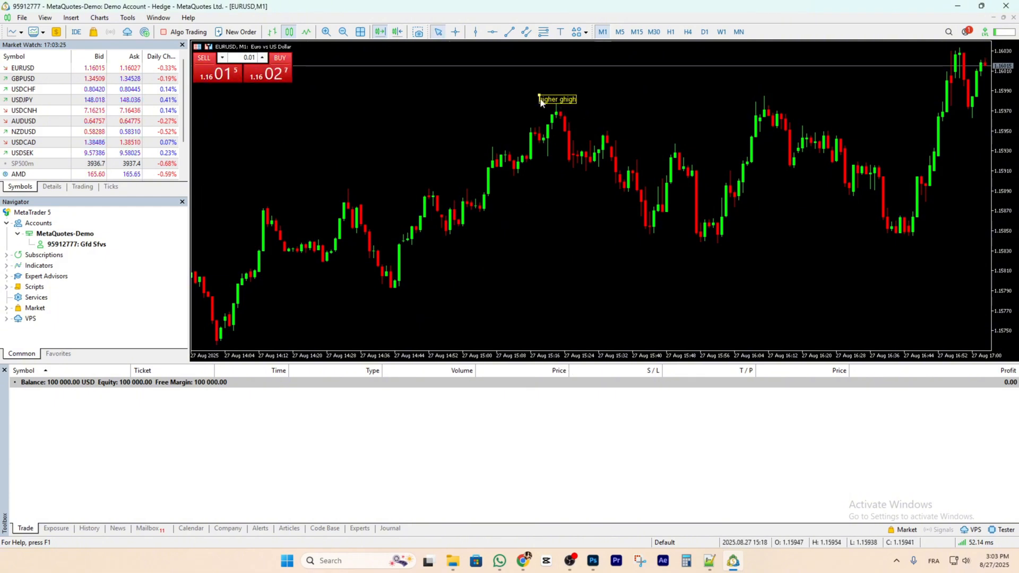
mouse_move(556, 99)
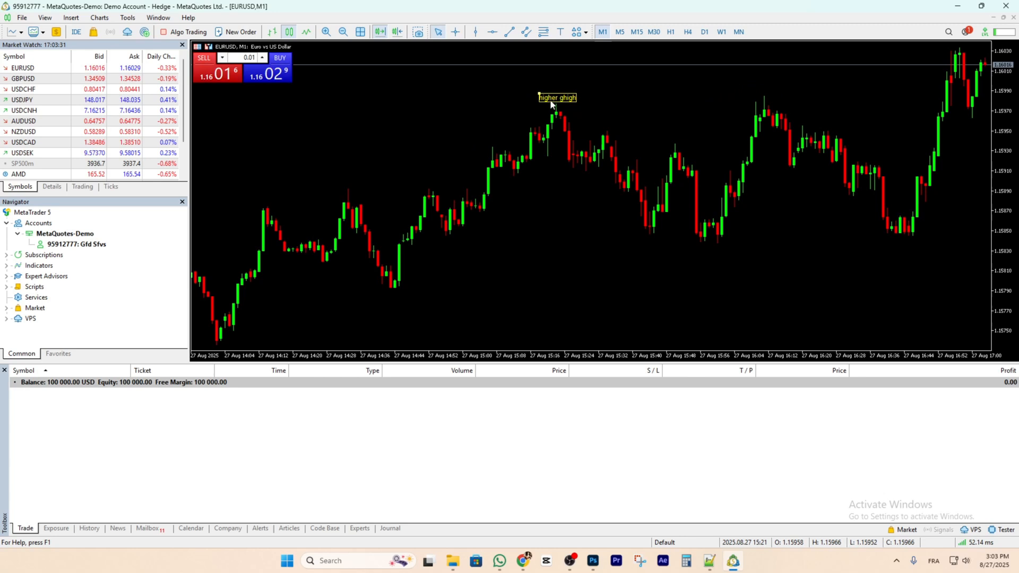
Step: Delete the yellow 'higher ghigh' label via its right-click menu
right_click(557, 97)
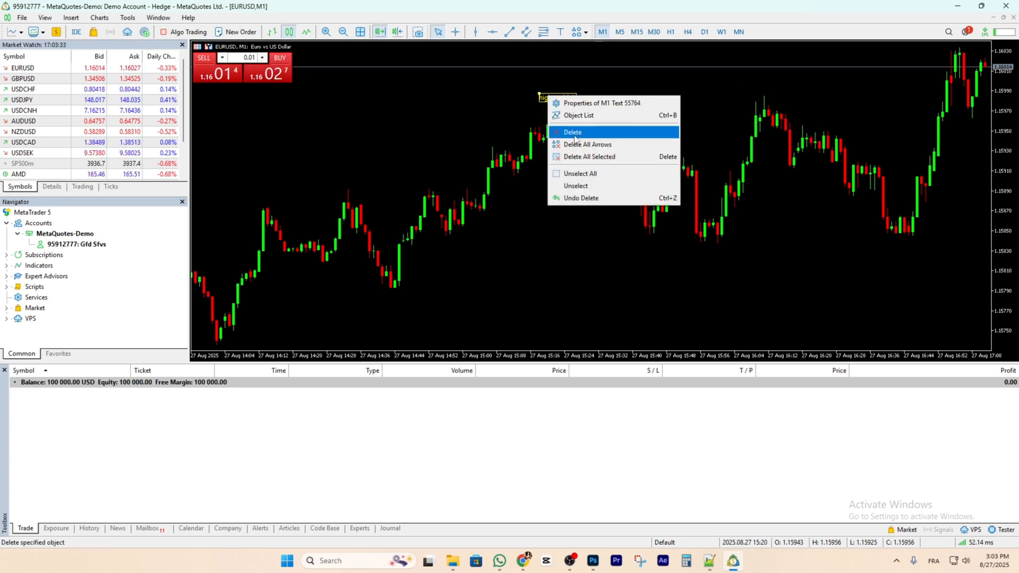
left_click(573, 132)
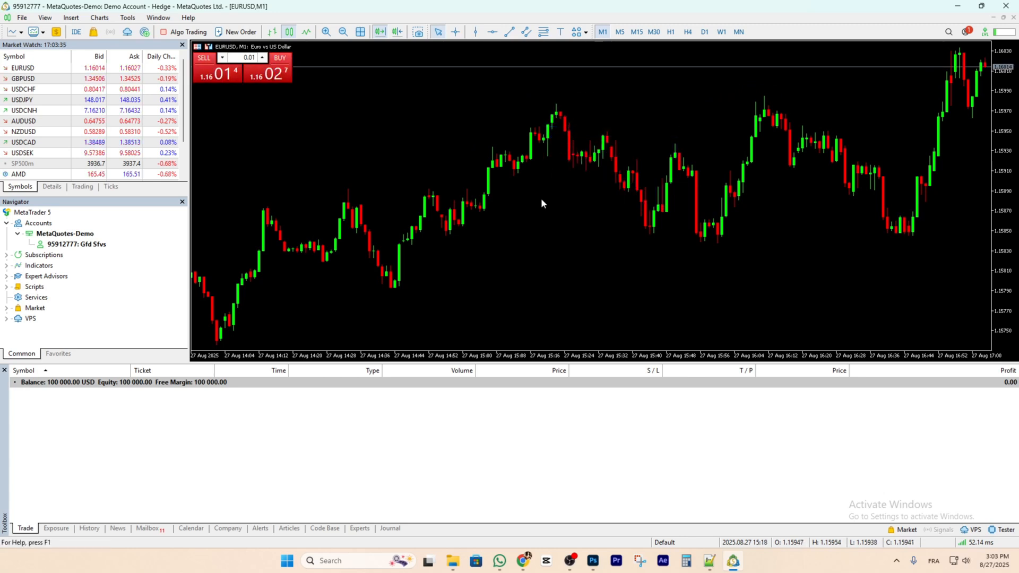